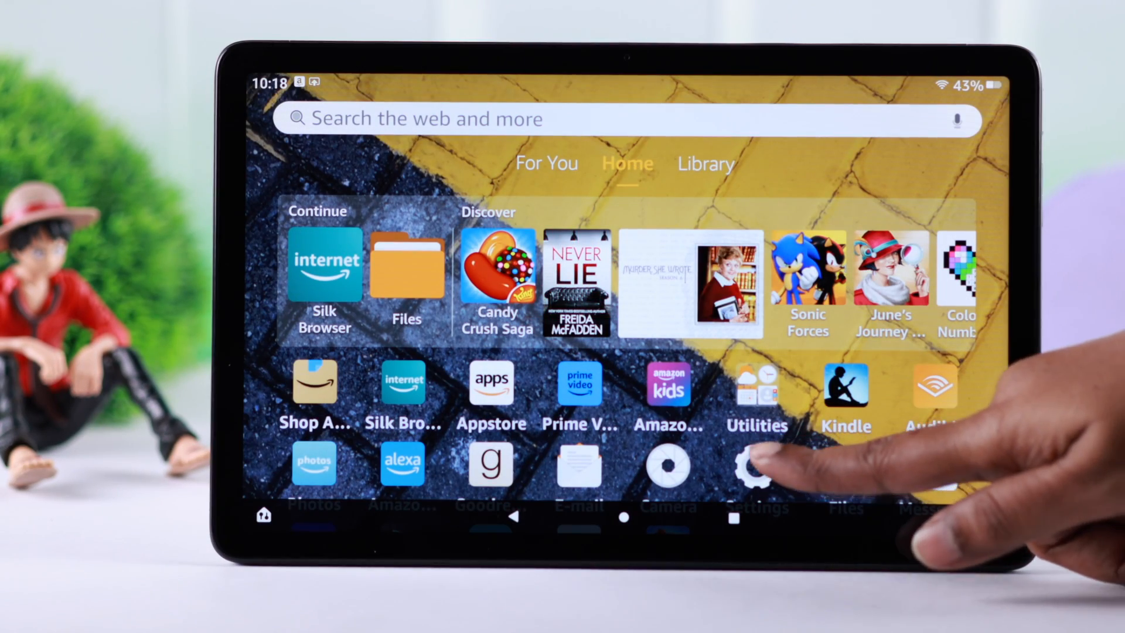
Go to Settings, Apps & Notifications and the full app list to reach Messenger's 216 MB info page.
click(754, 467)
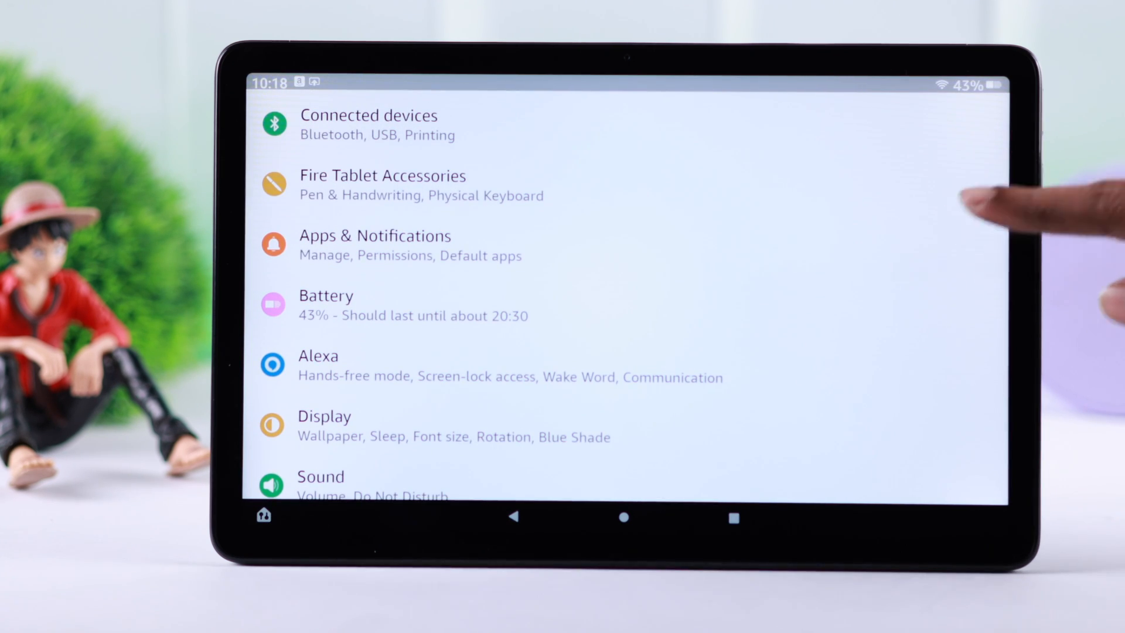
click(375, 236)
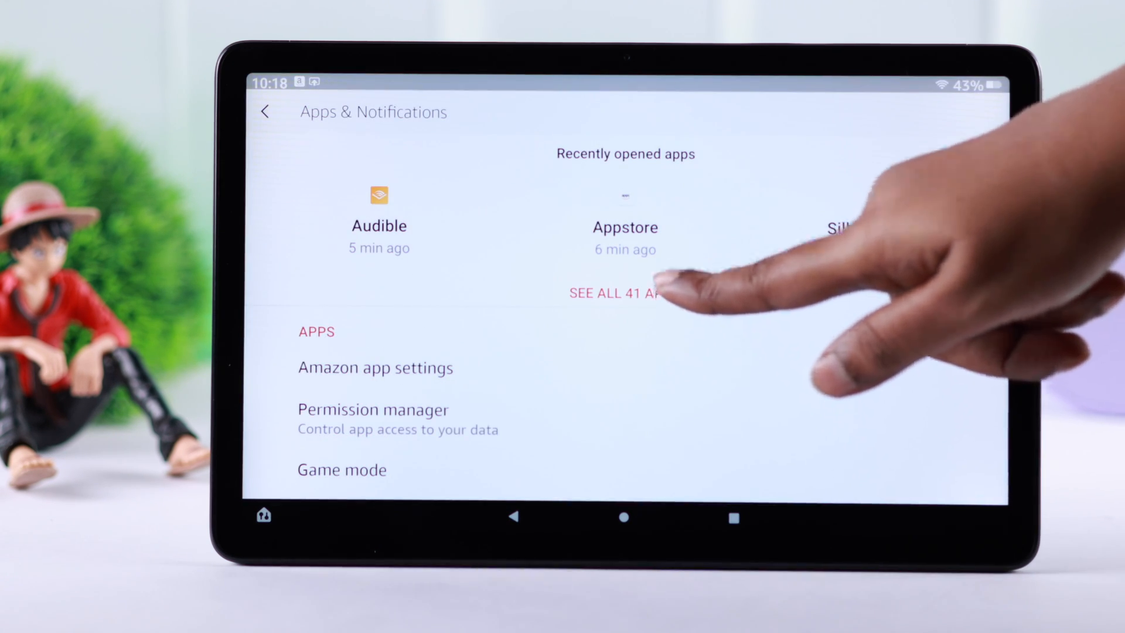
click(613, 295)
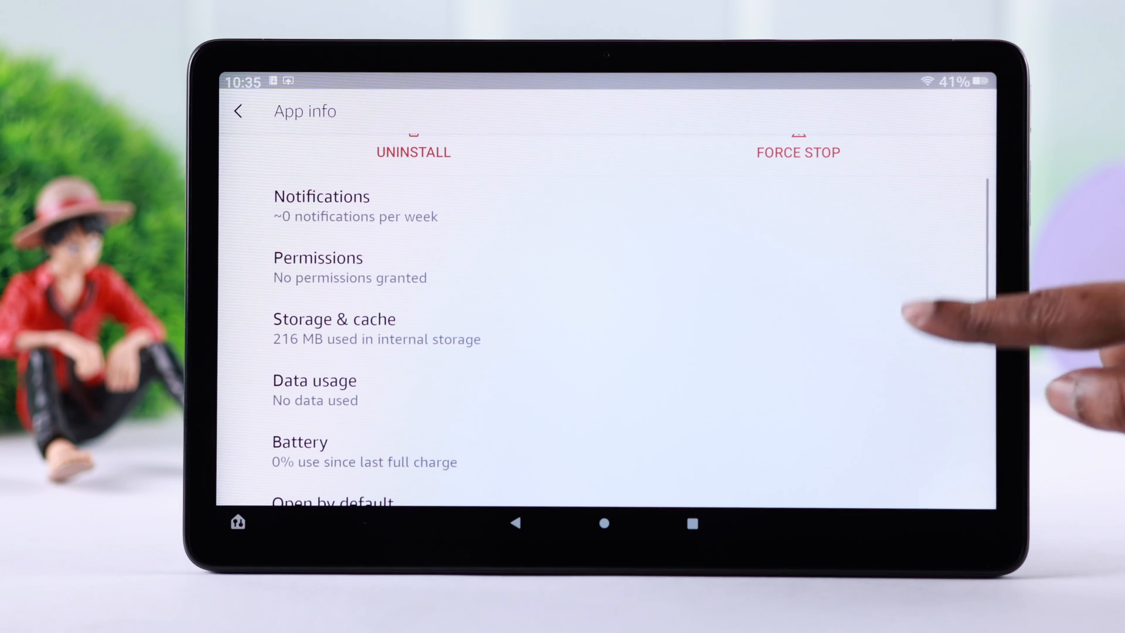
Clear Messenger's cache and confirm deleting its app data, leaving both at 0 B.
click(332, 319)
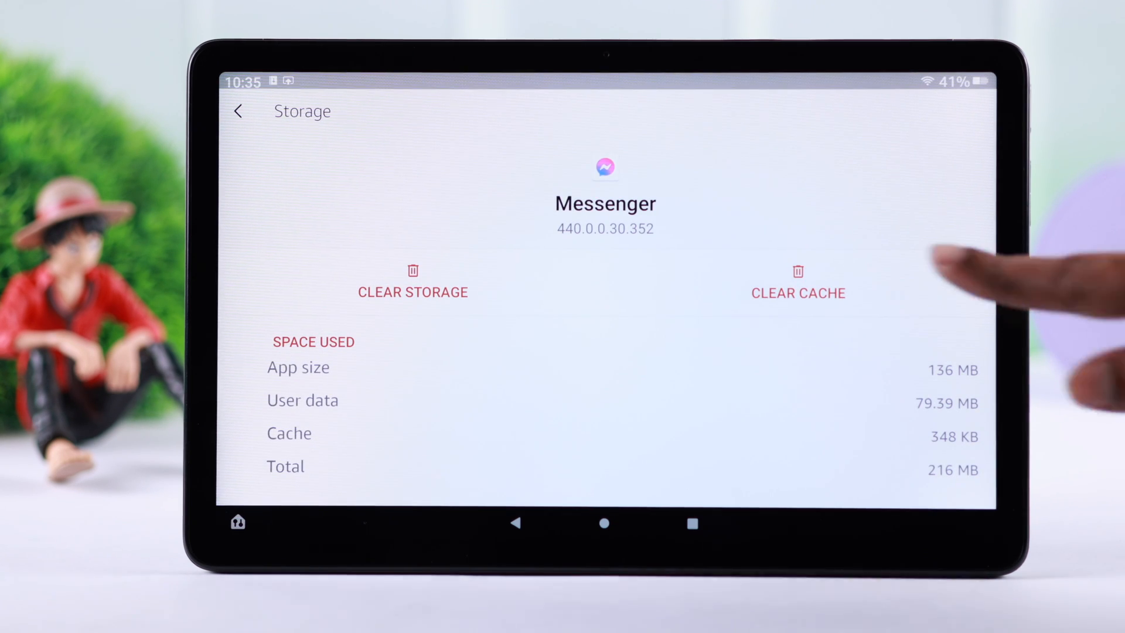
click(799, 291)
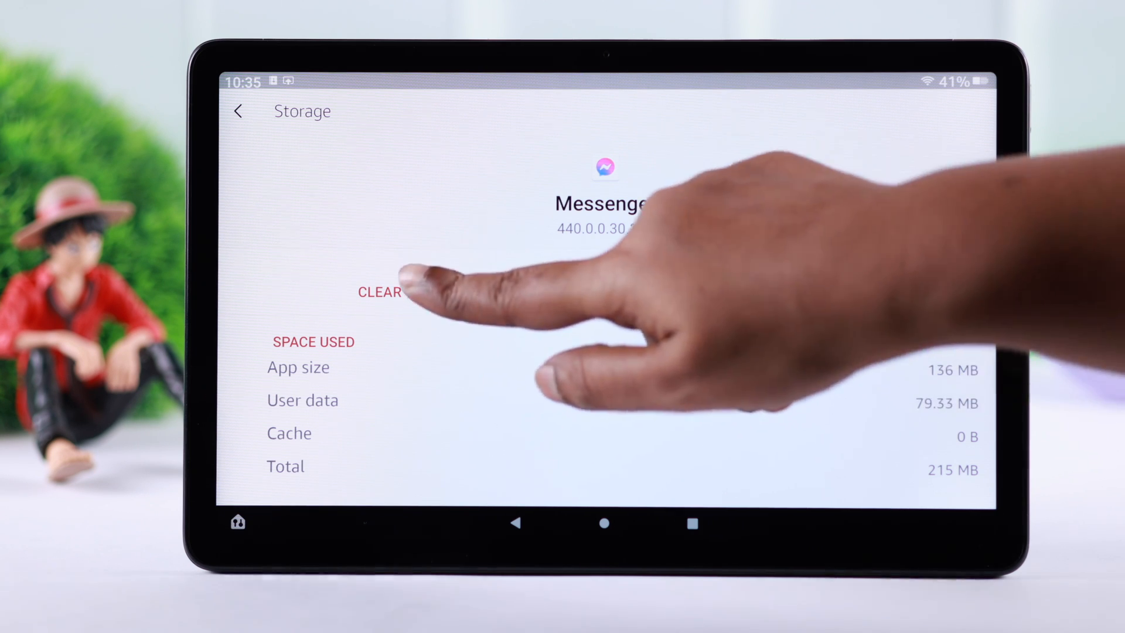
click(381, 292)
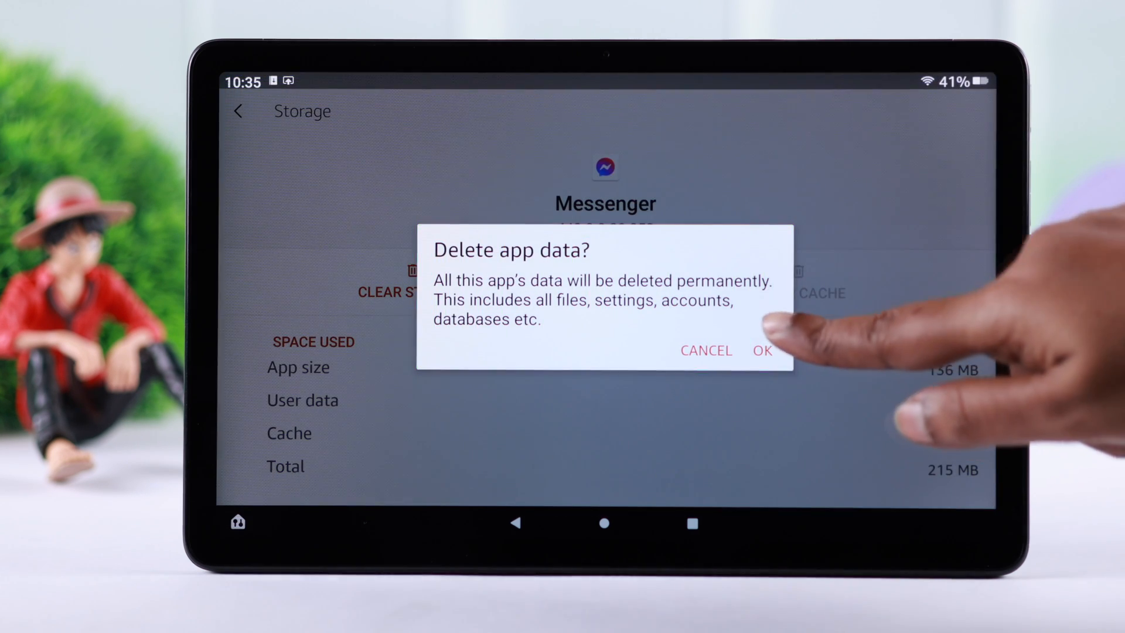
click(762, 352)
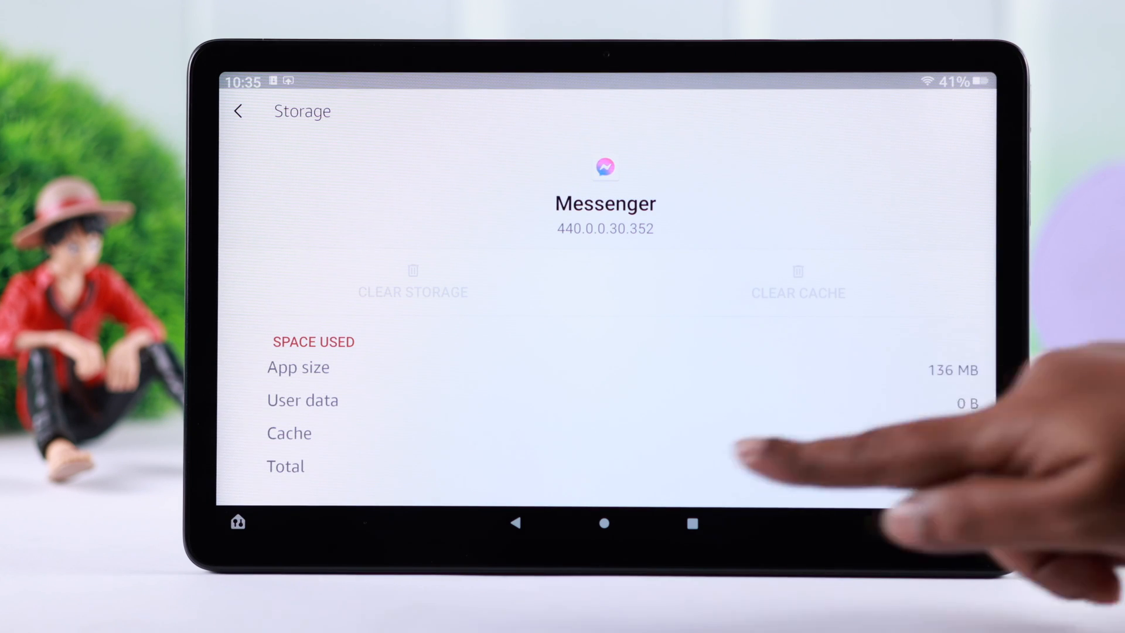
click(604, 522)
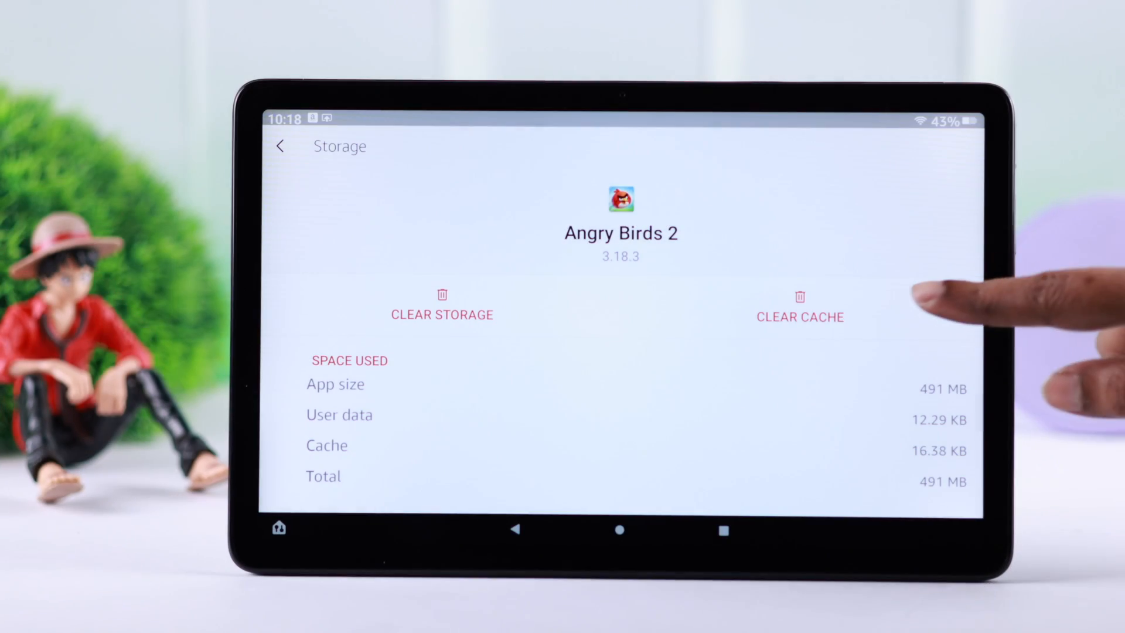
Clear Angry Birds 2's cache to 0 B and begin deleting its app data.
click(799, 314)
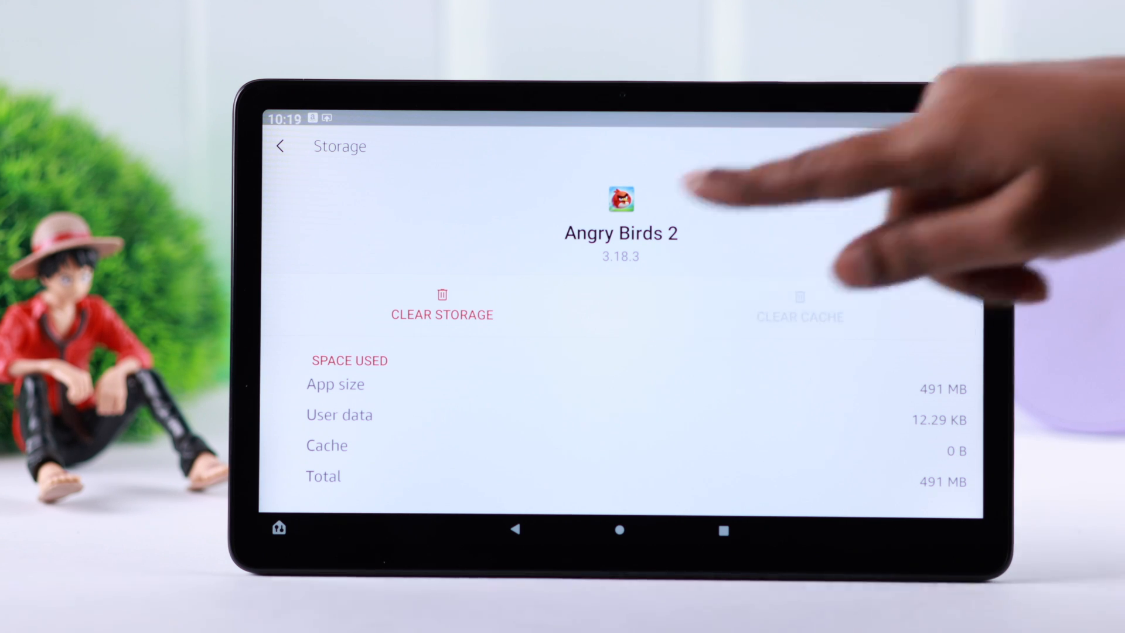
click(442, 309)
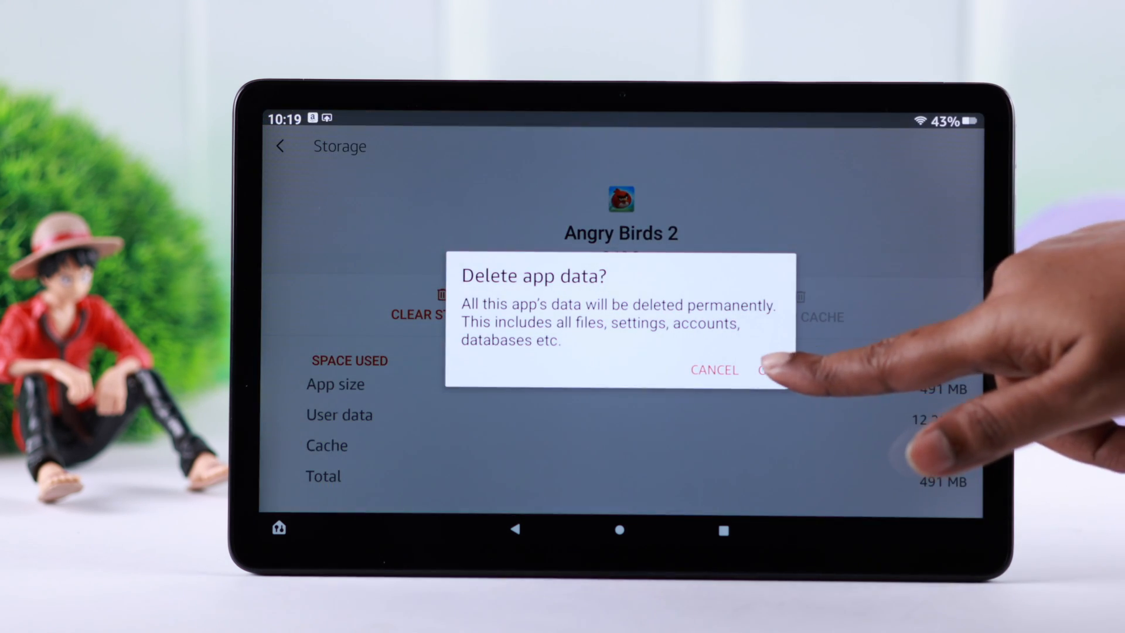